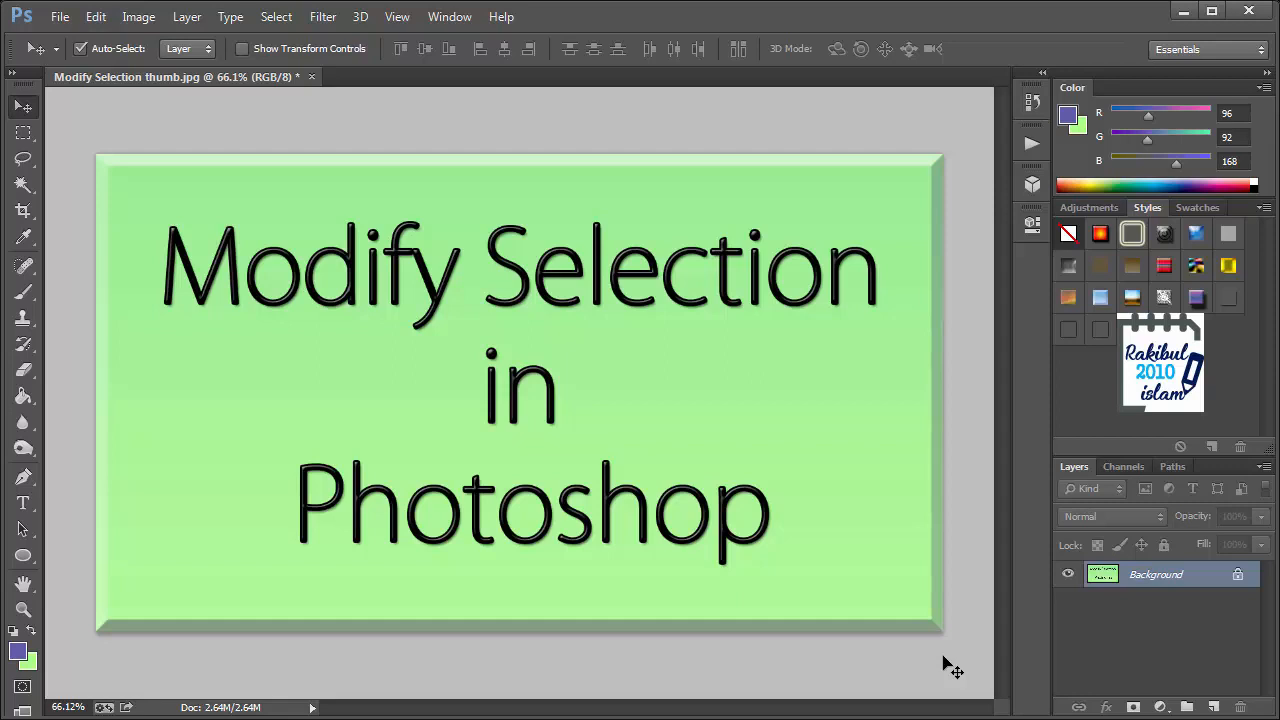
pyautogui.moveTo(795, 488)
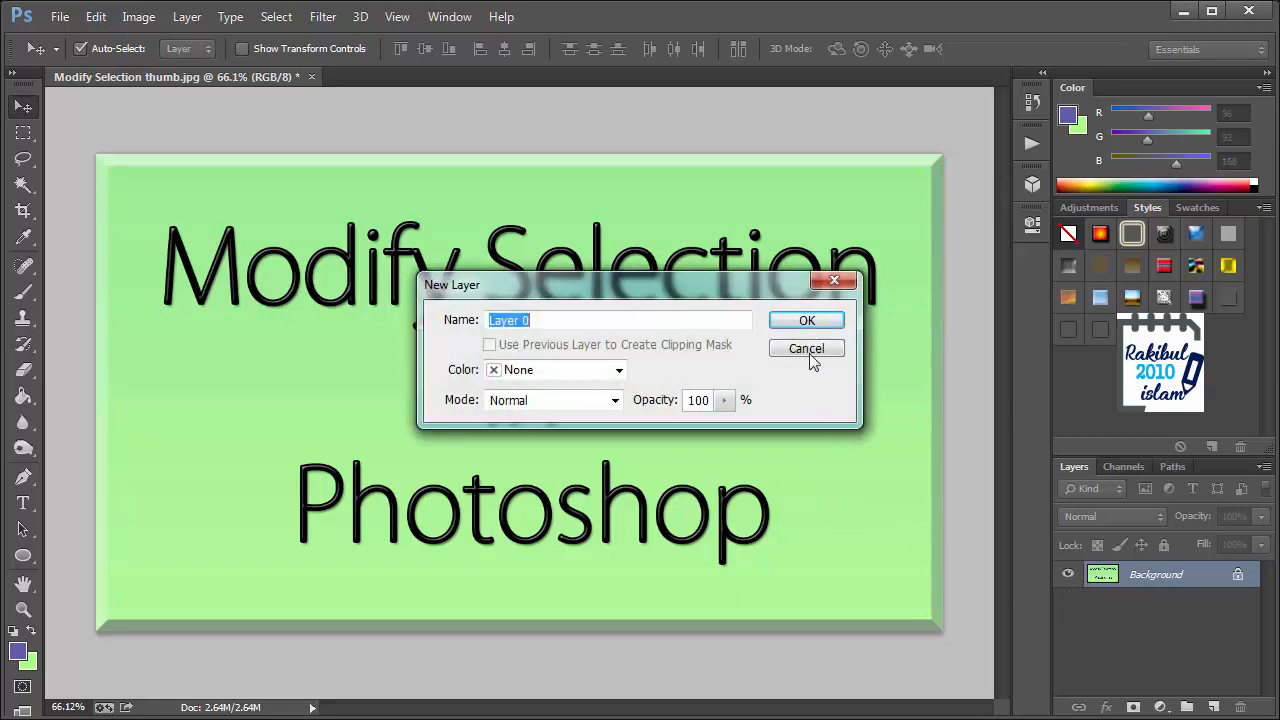
# - Convert the locked Background into an editable layer named Layer 0
pyautogui.click(806, 320)
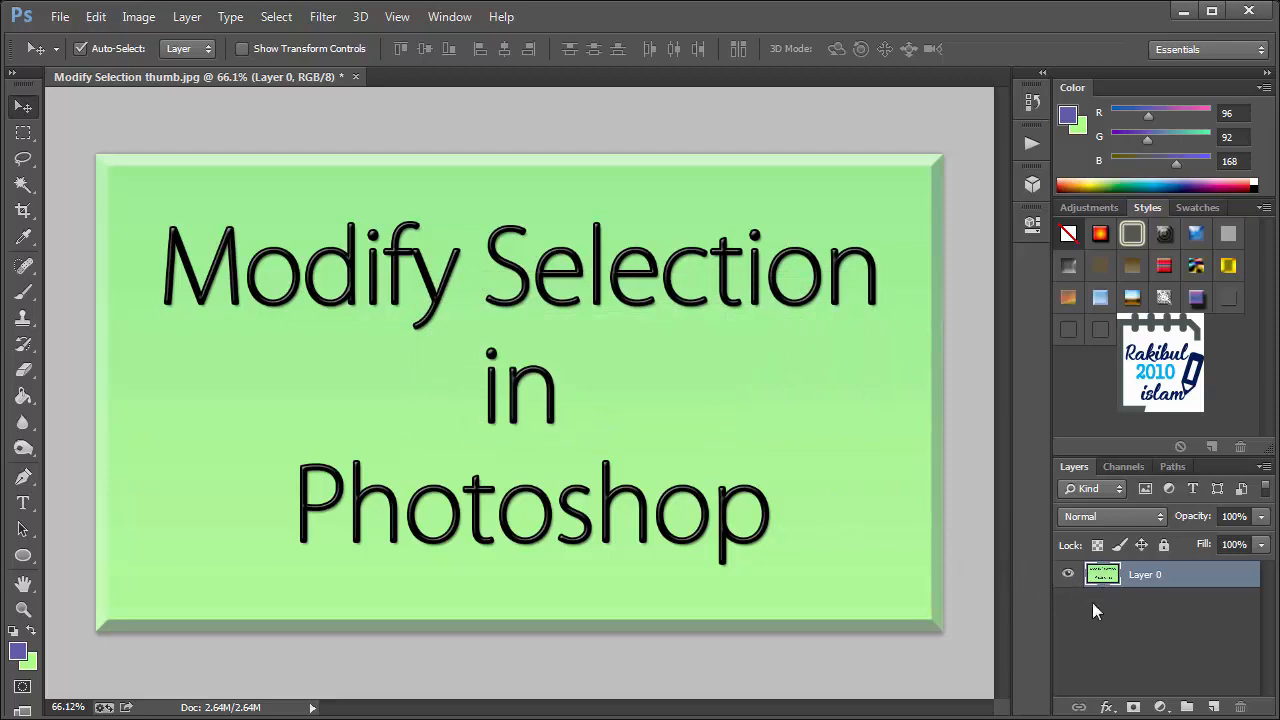
pyautogui.moveTo(1100, 590)
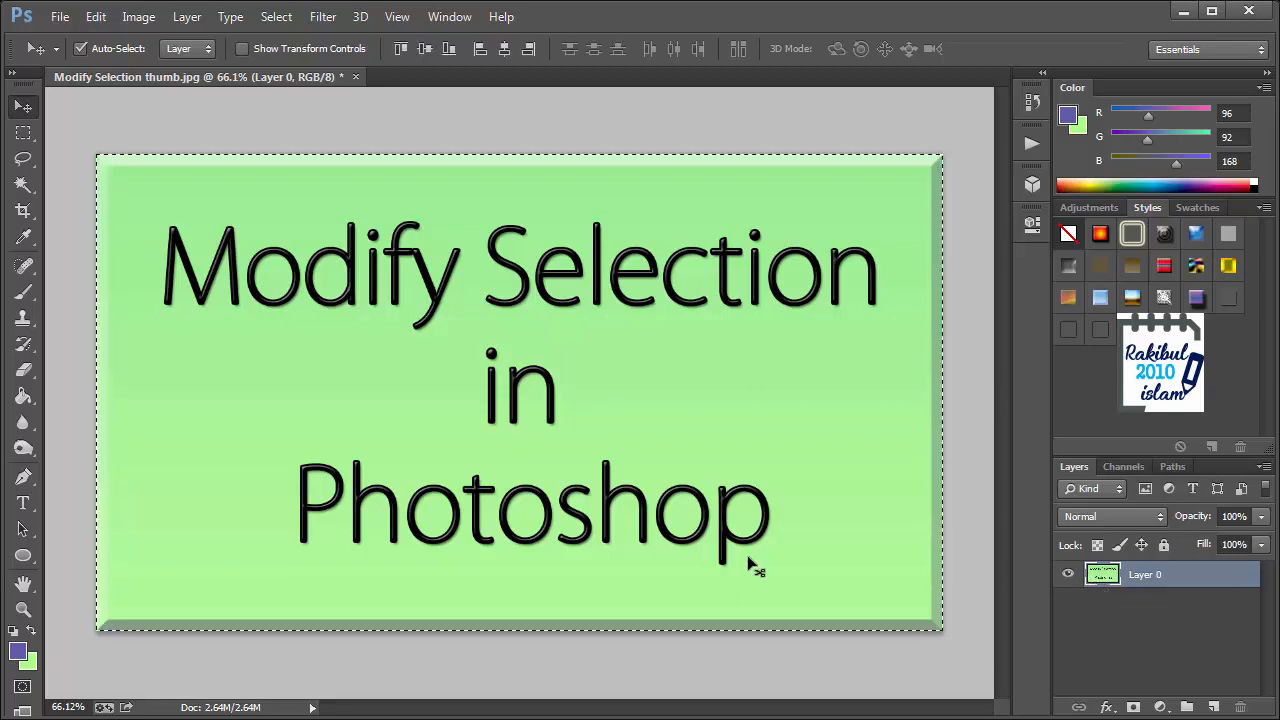
pyautogui.moveTo(486, 373)
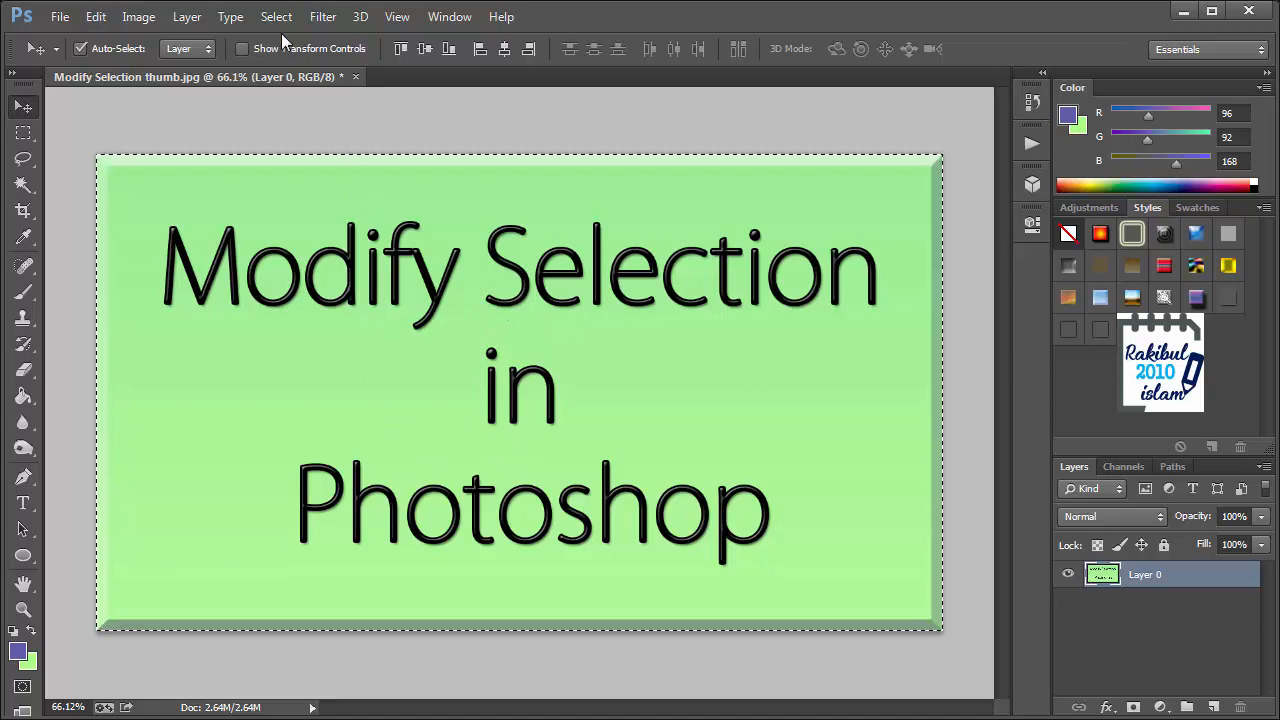
# - Turn the full-image selection into a 35-pixel Border selection
pyautogui.click(276, 17)
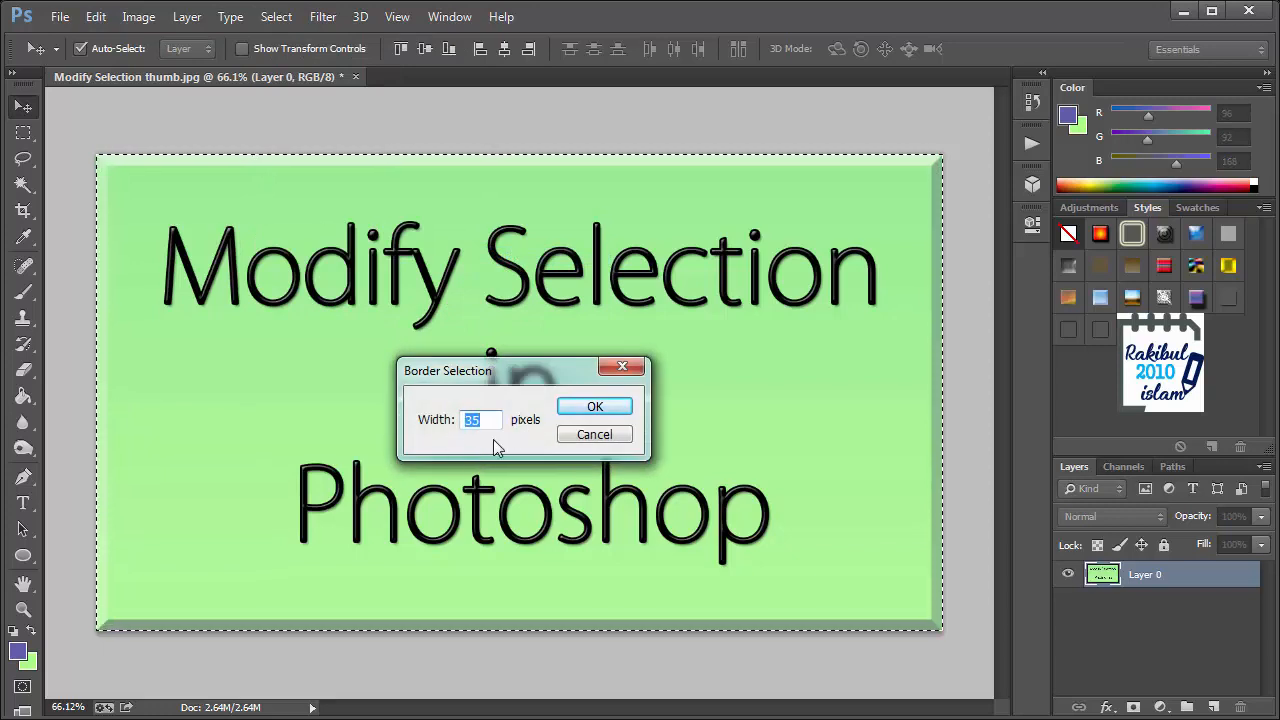
pyautogui.moveTo(483, 436)
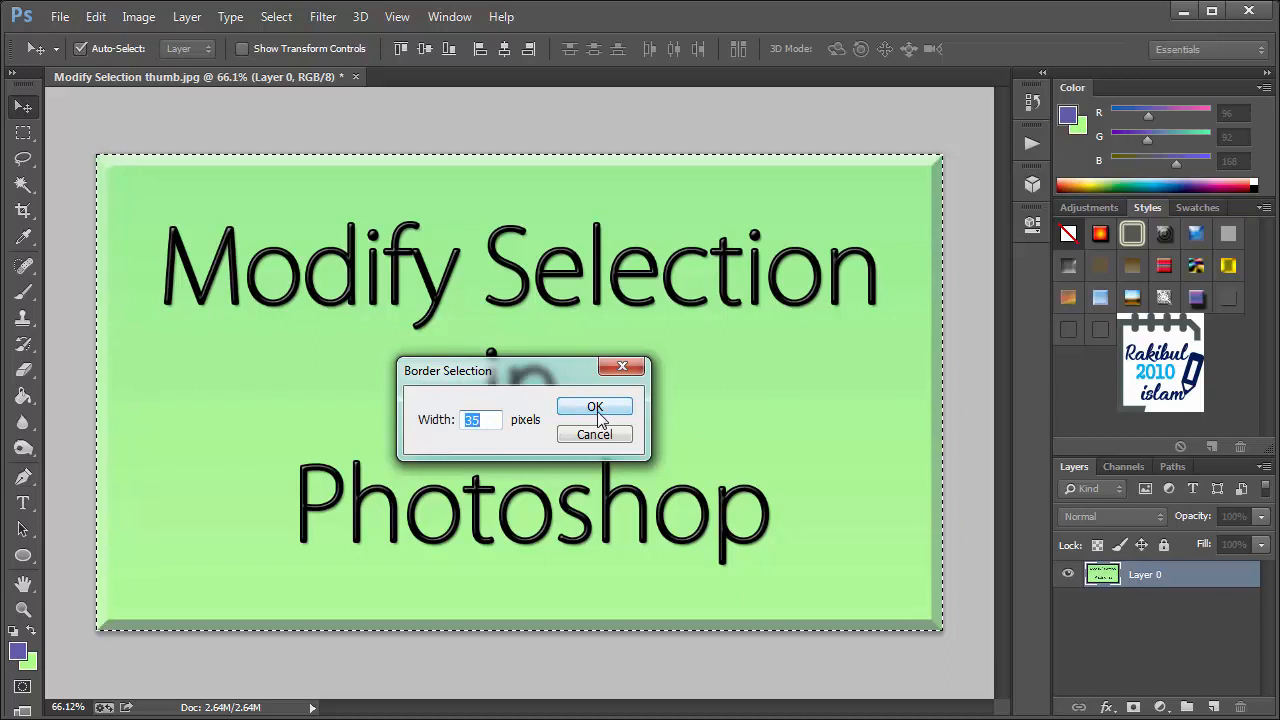
pyautogui.click(594, 406)
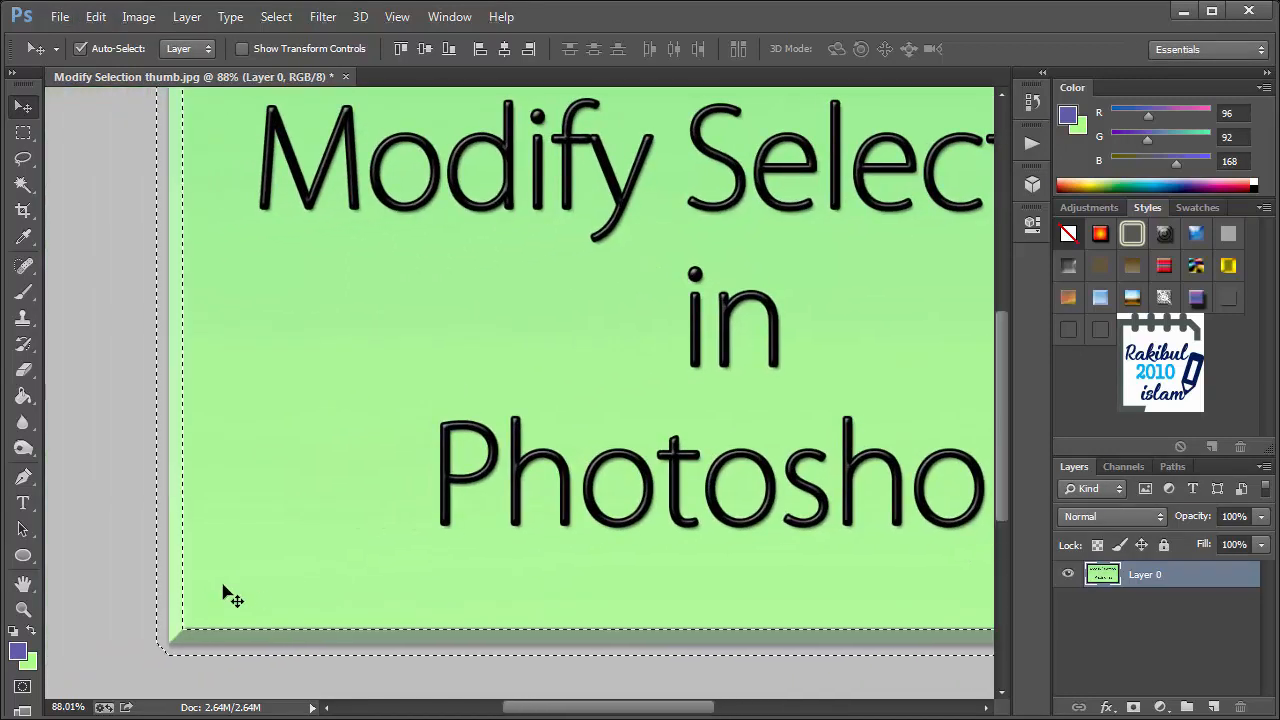
pyautogui.moveTo(198, 596)
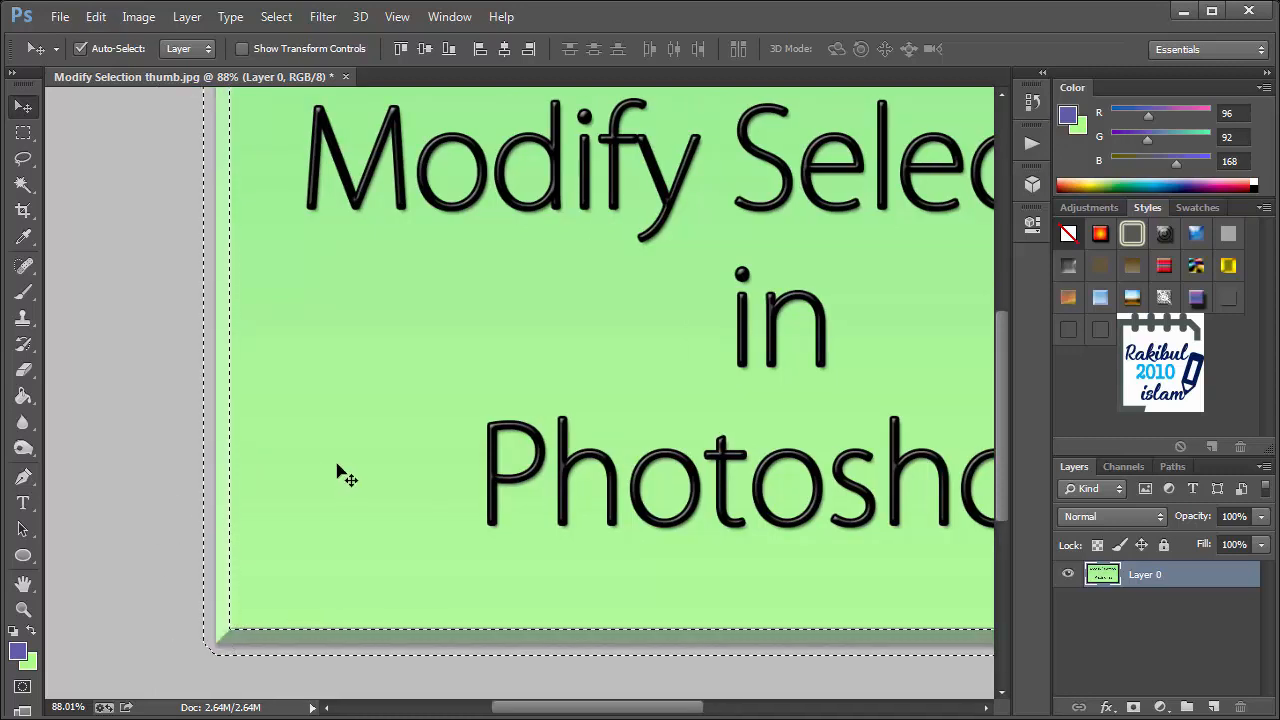
# - Apply Smooth with a 10-pixel sample radius to the border selection
pyautogui.click(276, 17)
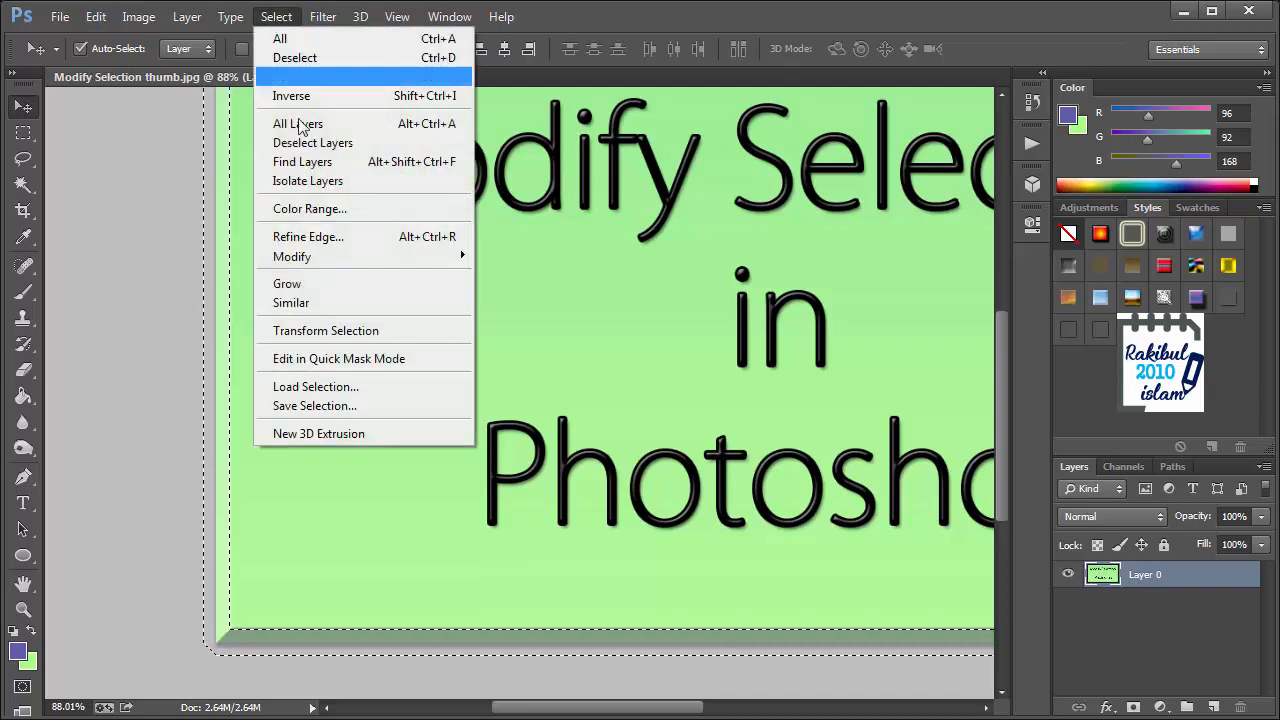
pyautogui.moveTo(292, 256)
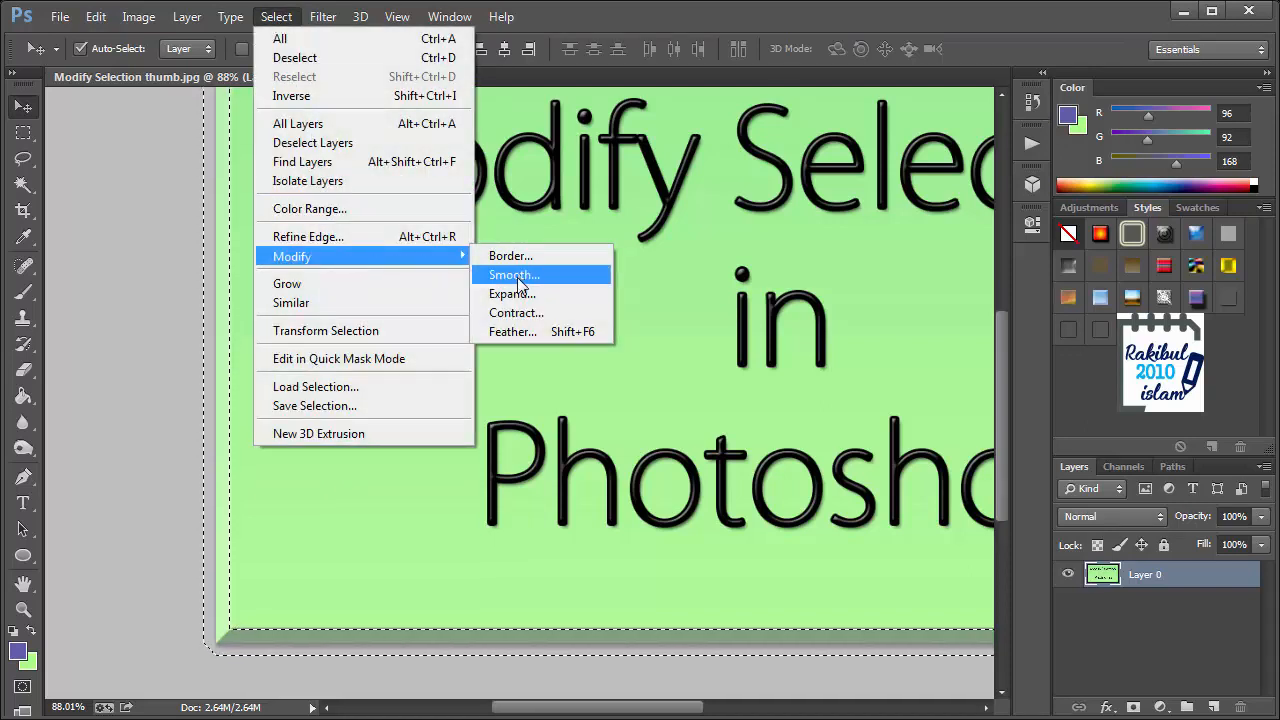
pyautogui.click(511, 275)
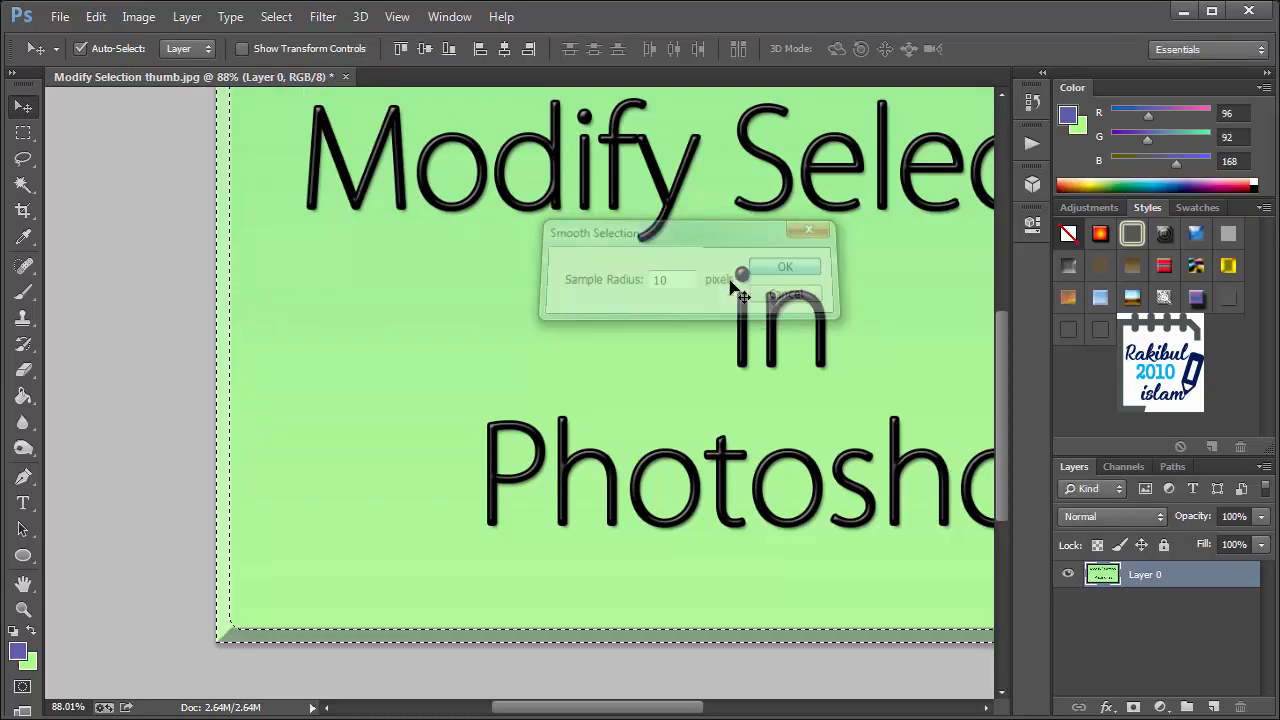
pyautogui.click(785, 266)
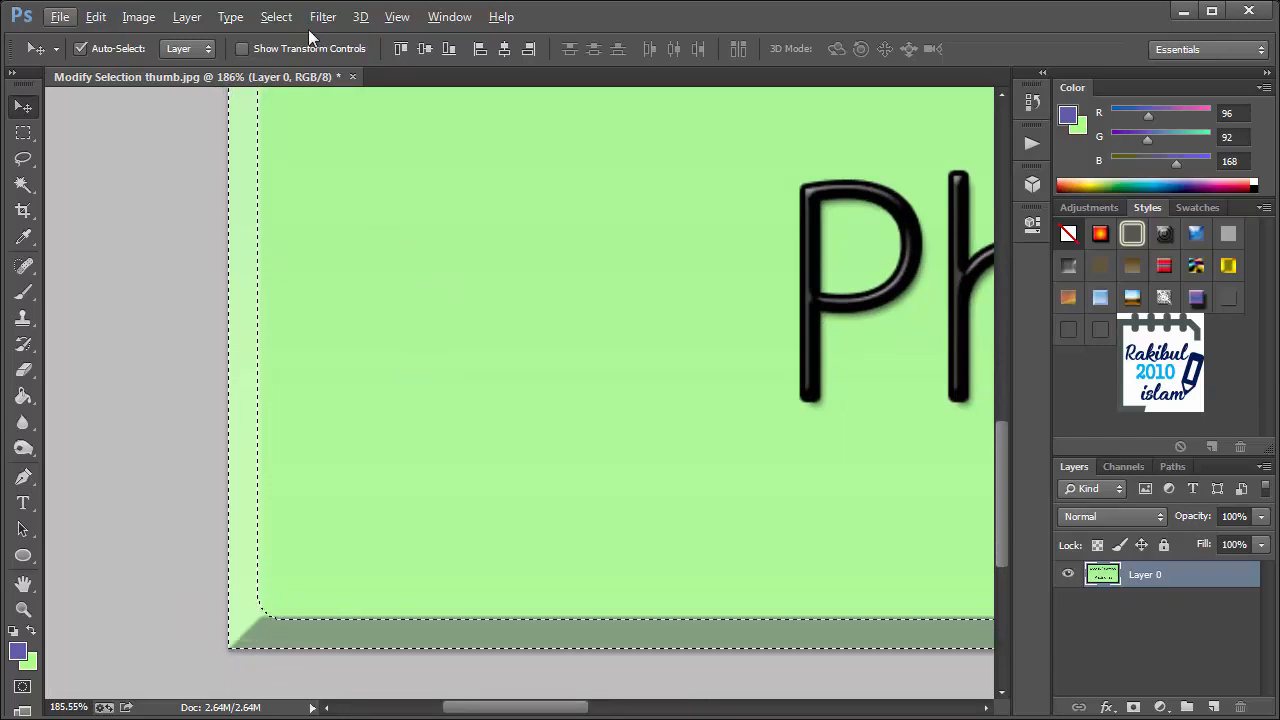
# - Expand the smoothed border selection by 10 pixels
pyautogui.click(276, 17)
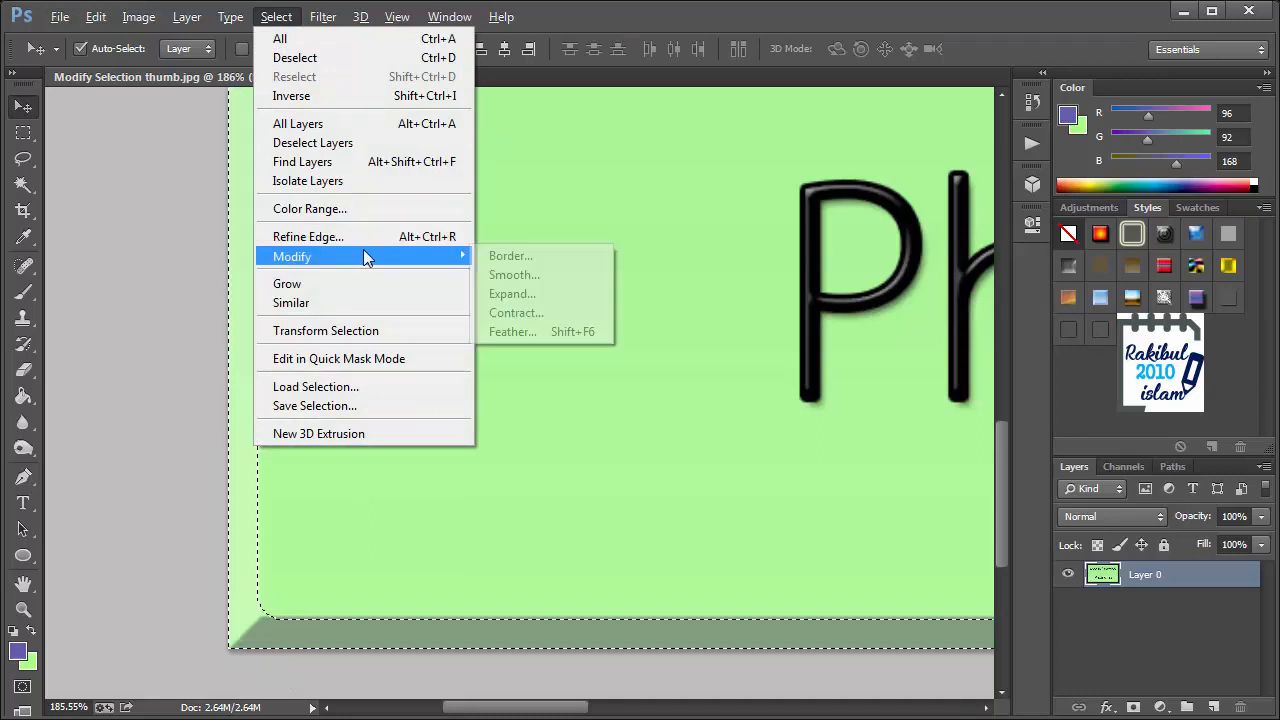
pyautogui.moveTo(530, 300)
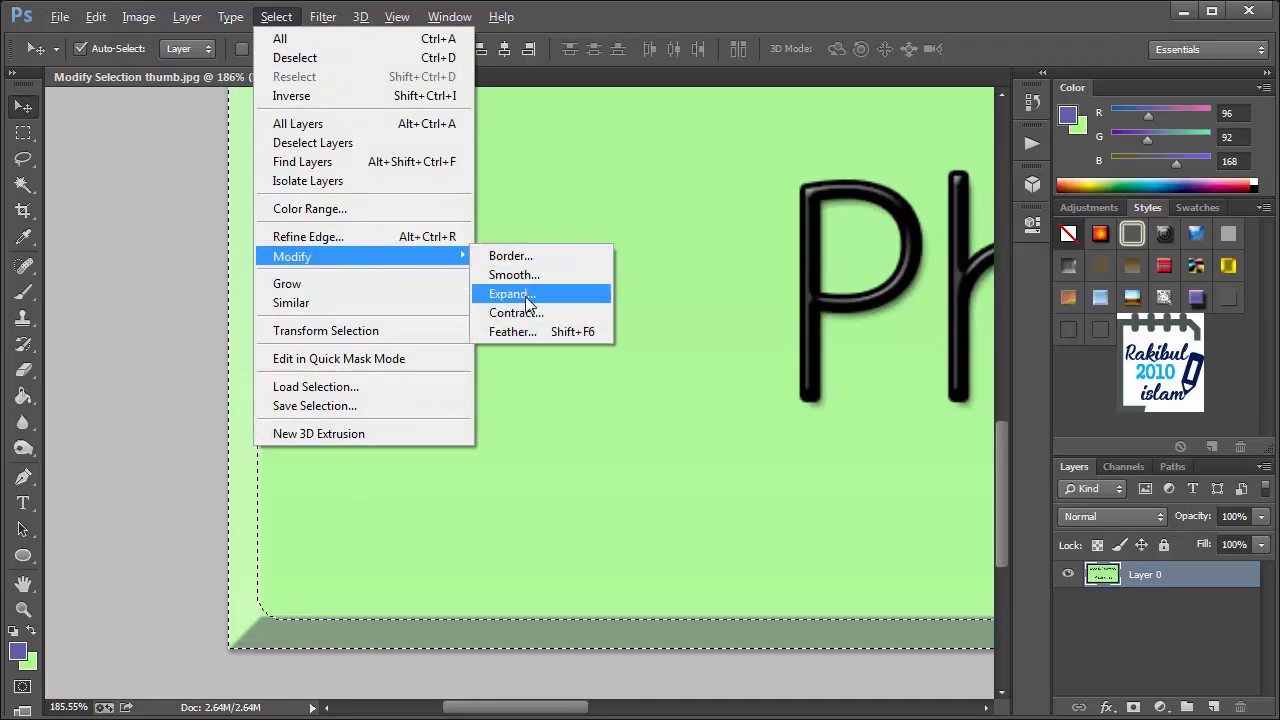
pyautogui.click(509, 293)
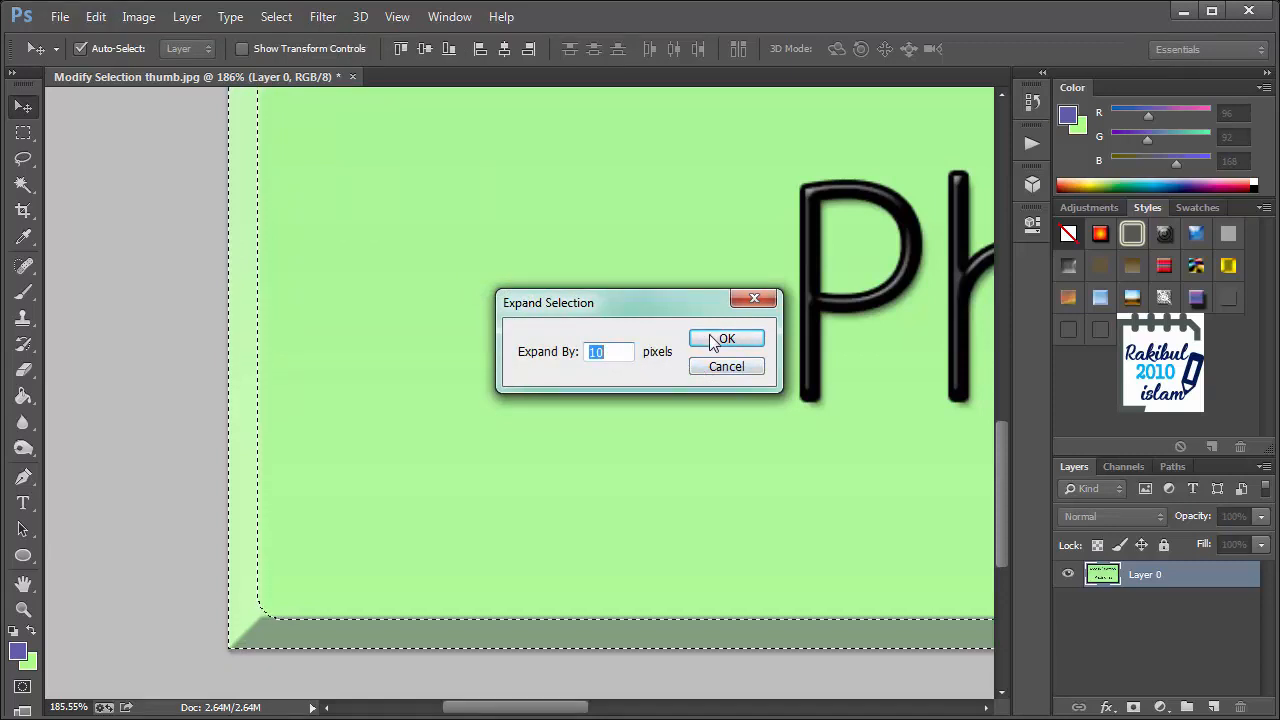
pyautogui.click(726, 338)
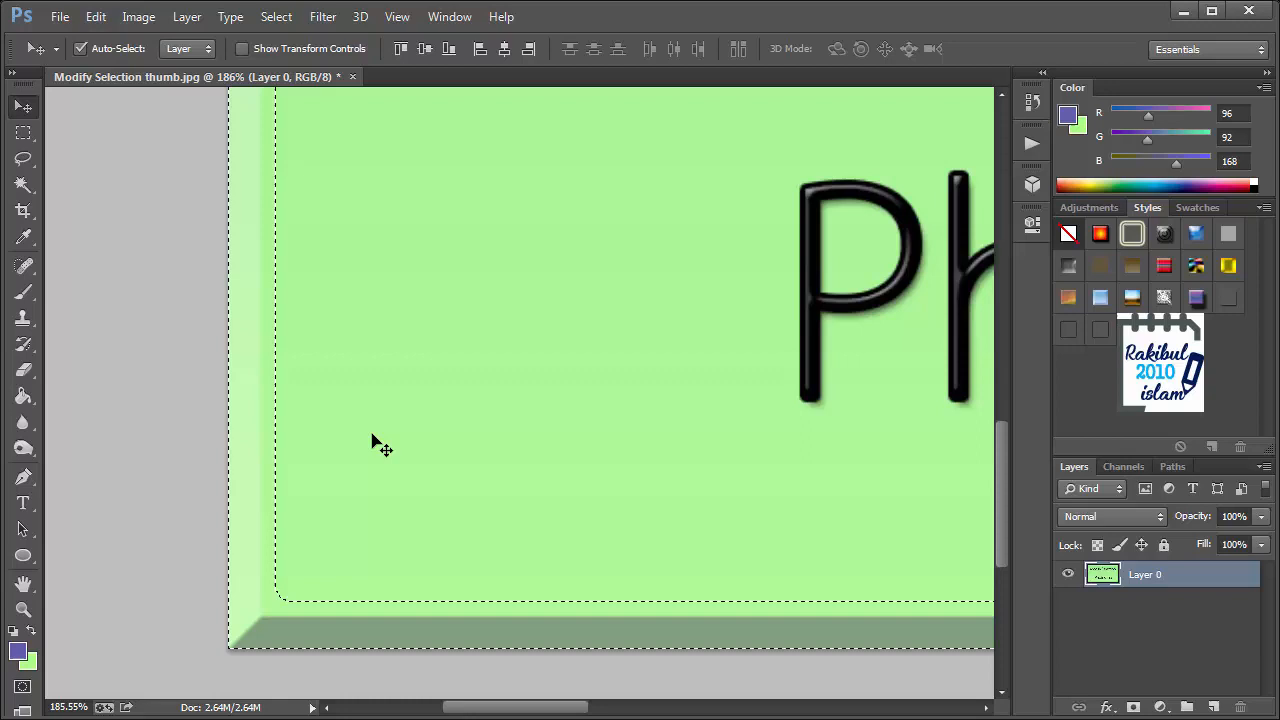
# - Contract the expanded border selection by 10 pixels
pyautogui.click(276, 17)
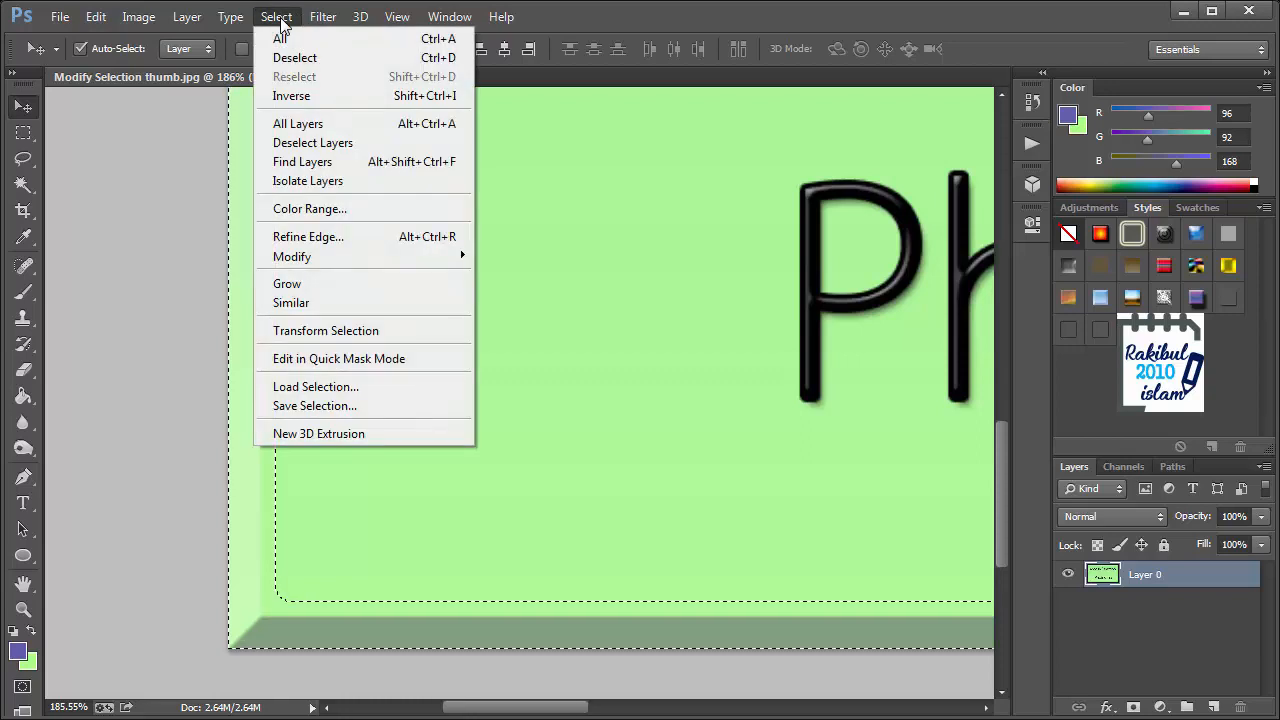
pyautogui.moveTo(292, 256)
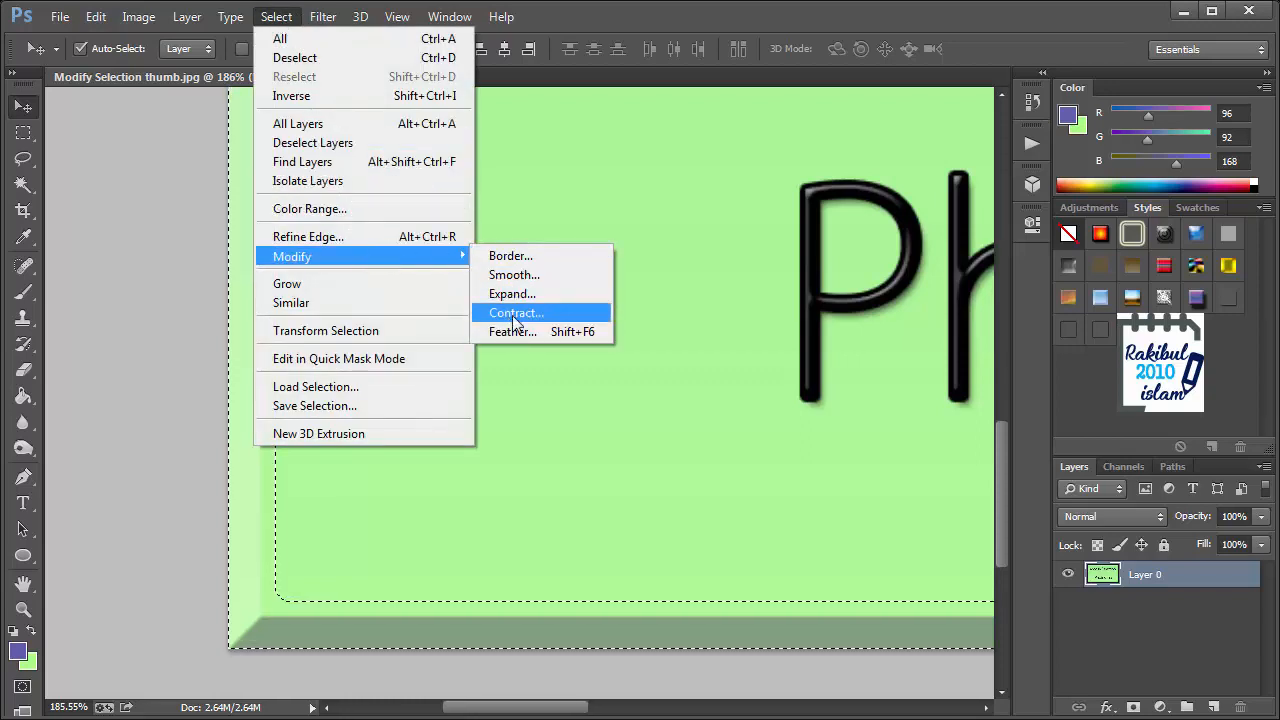
pyautogui.click(514, 312)
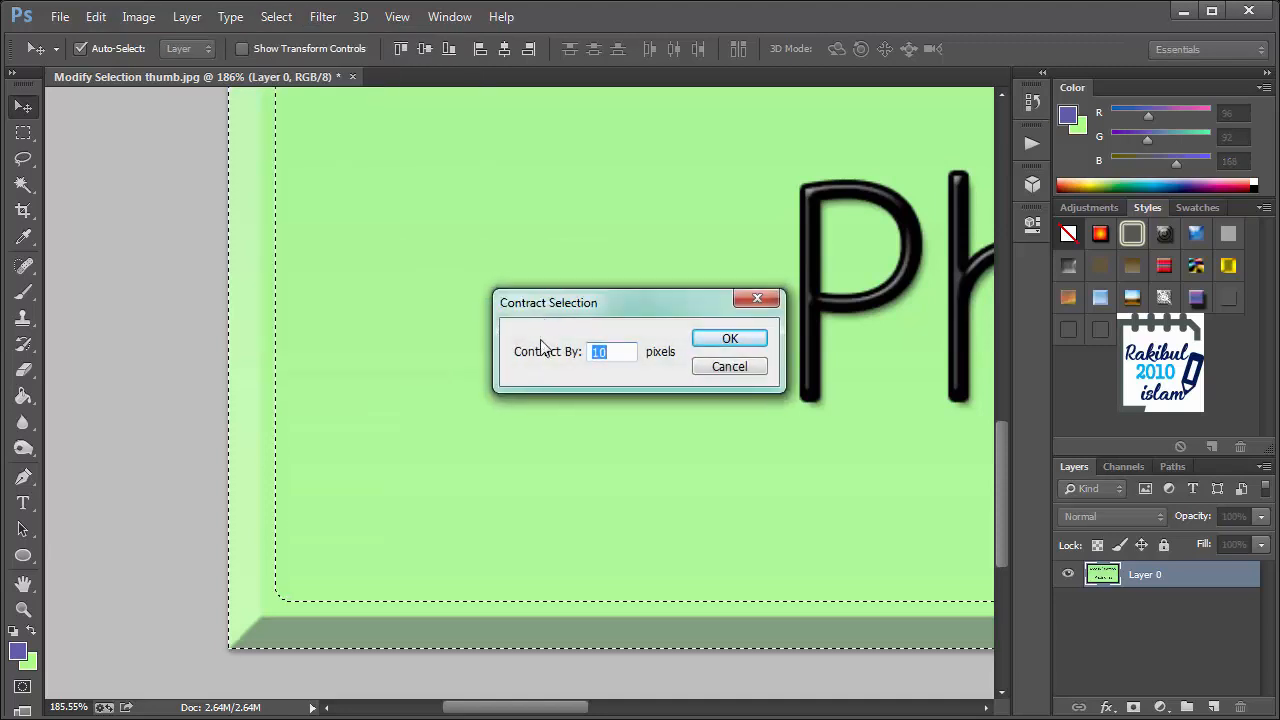
pyautogui.moveTo(638, 371)
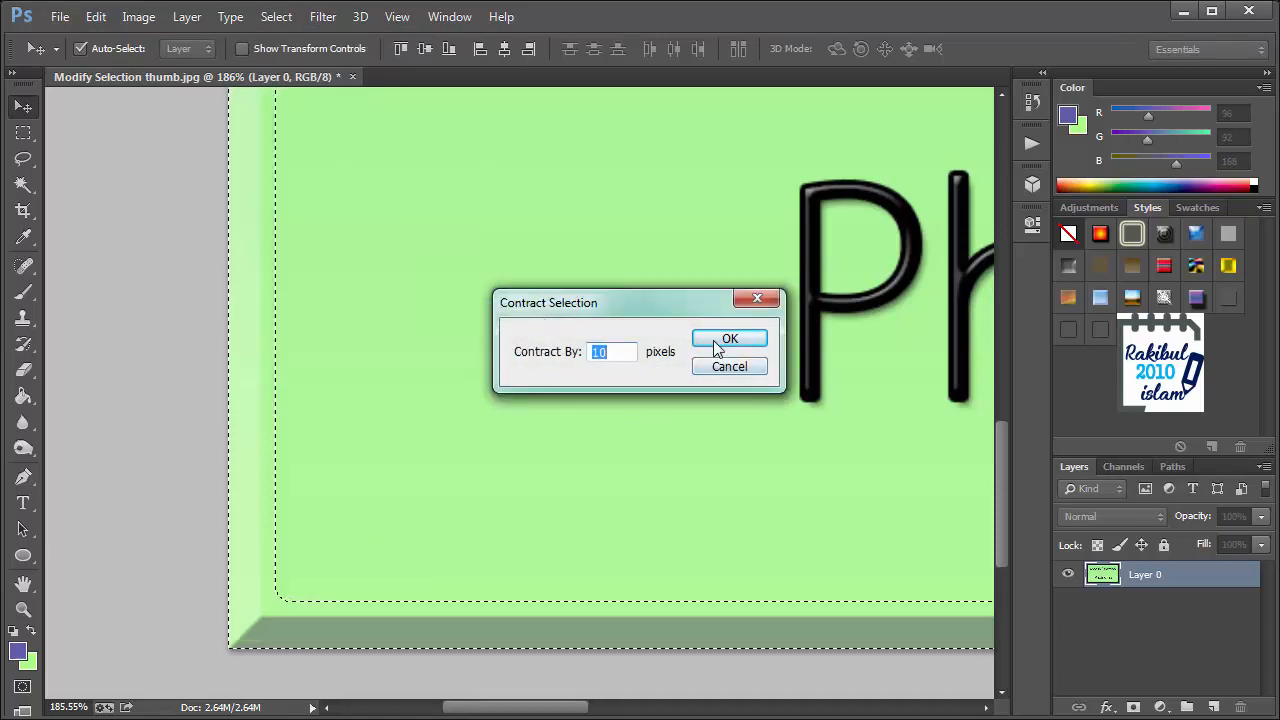
pyautogui.click(729, 338)
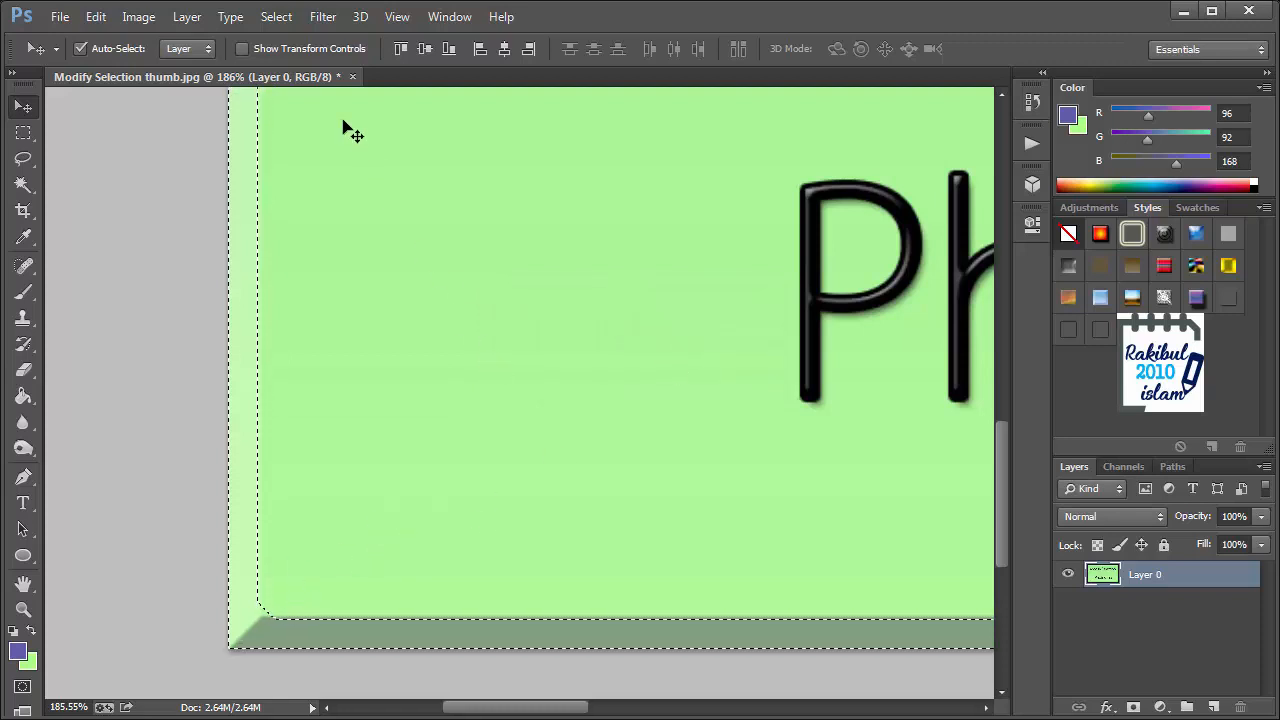
pyautogui.click(276, 16)
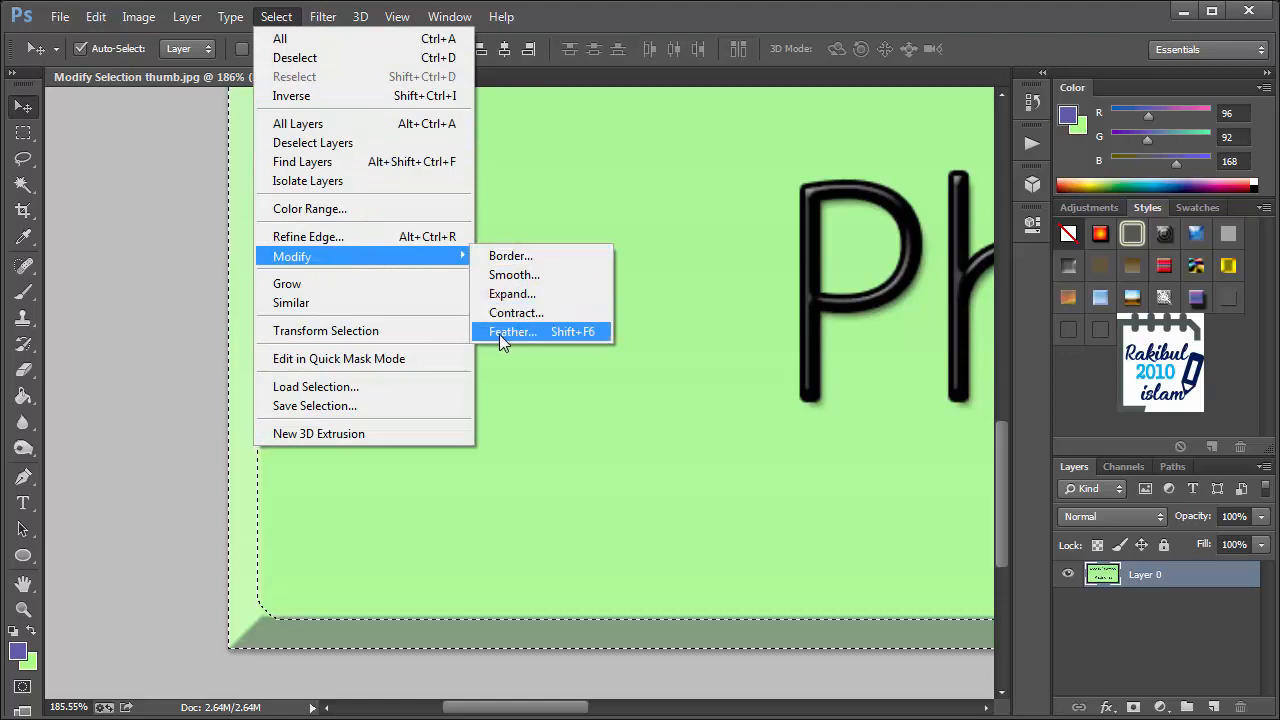
# - Feather the border selection with a 10-pixel radius
pyautogui.click(511, 331)
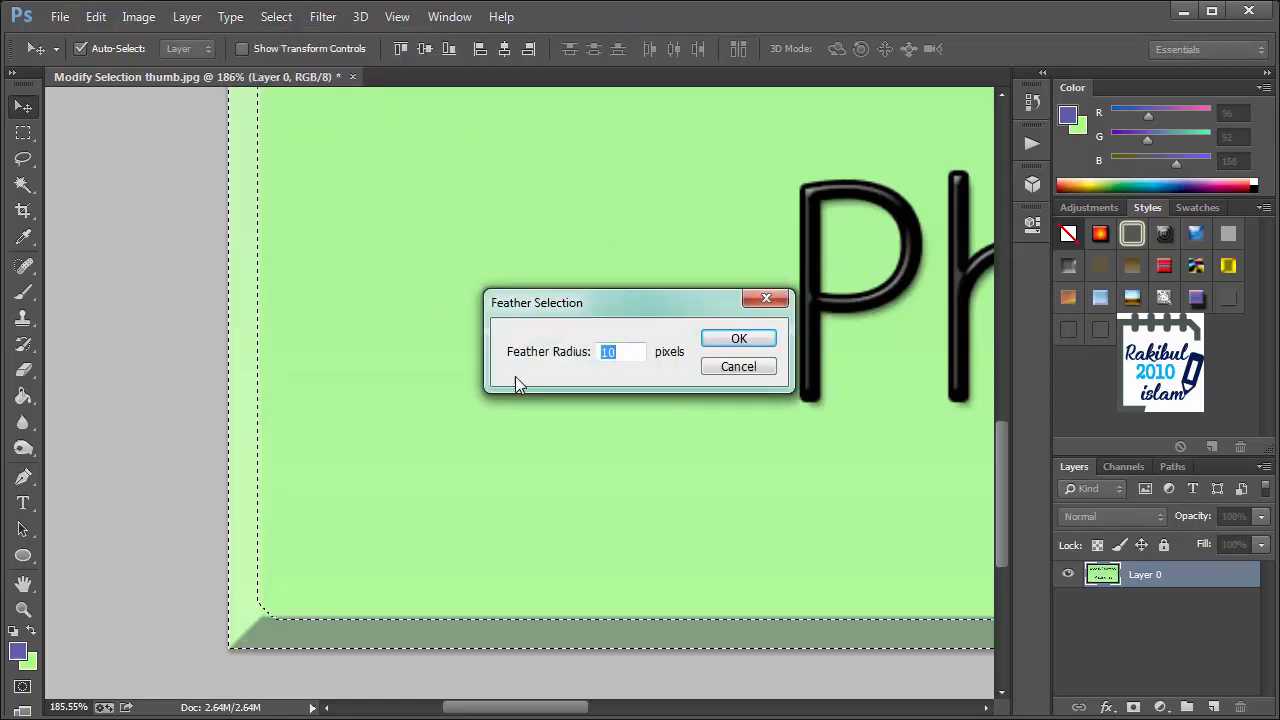
pyautogui.moveTo(634, 373)
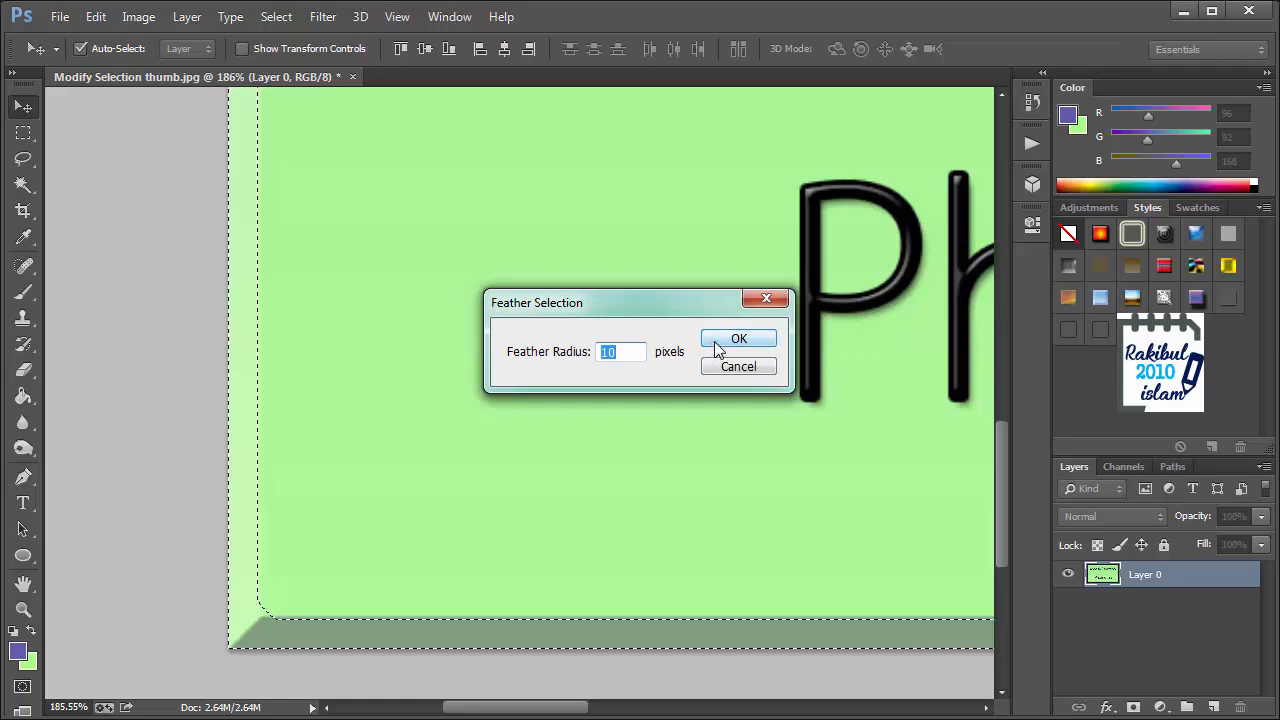
pyautogui.click(738, 339)
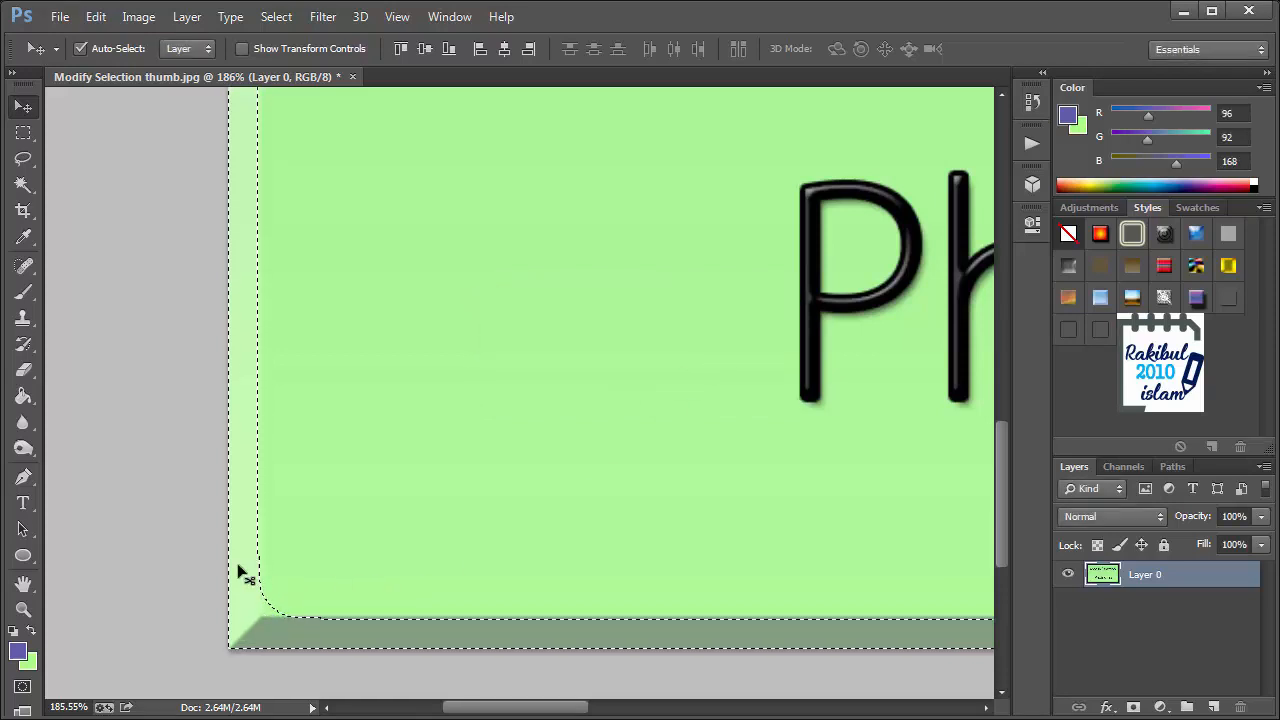
pyautogui.moveTo(482, 456)
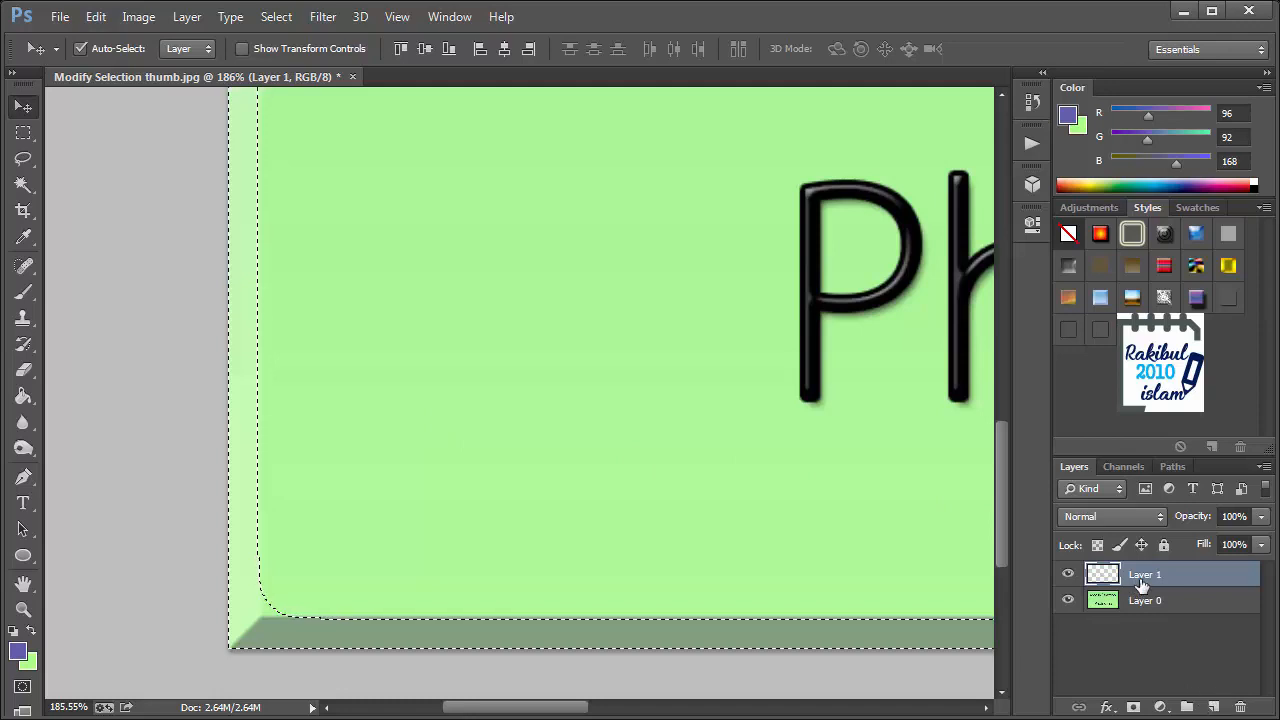
# - Fill the feathered border band with purple on the new Layer 1
pyautogui.click(23, 395)
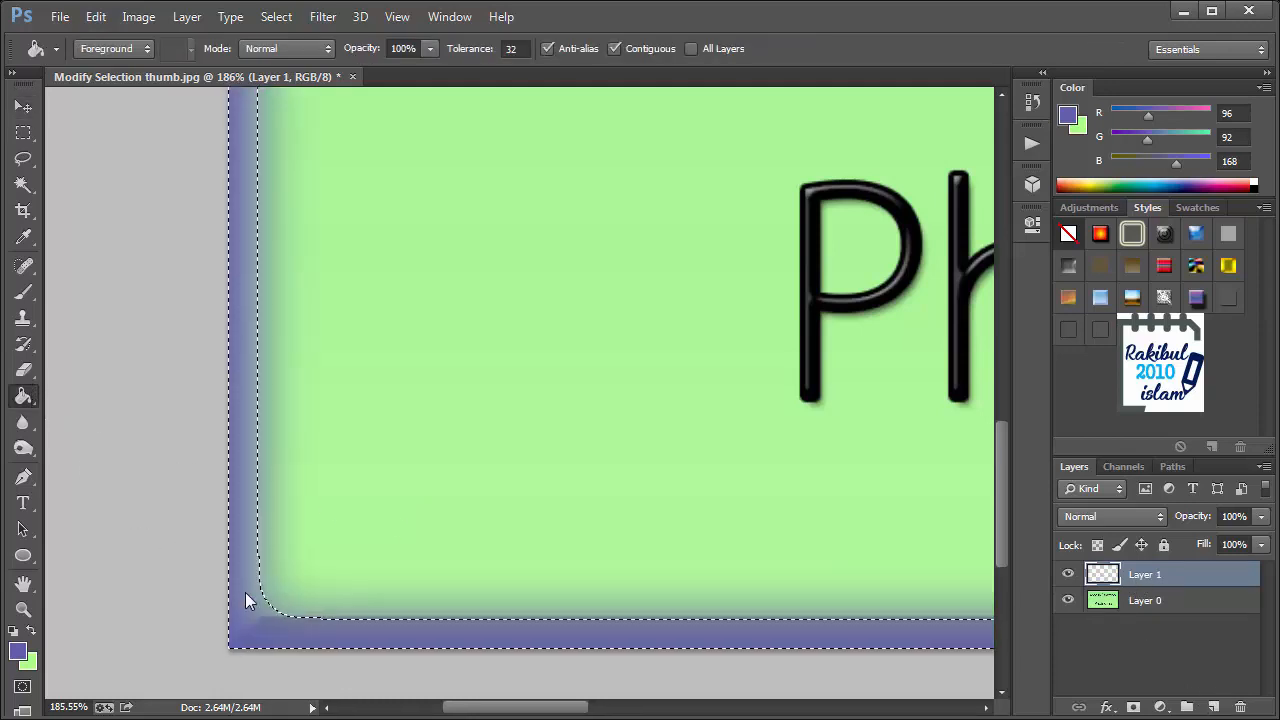
pyautogui.click(20, 131)
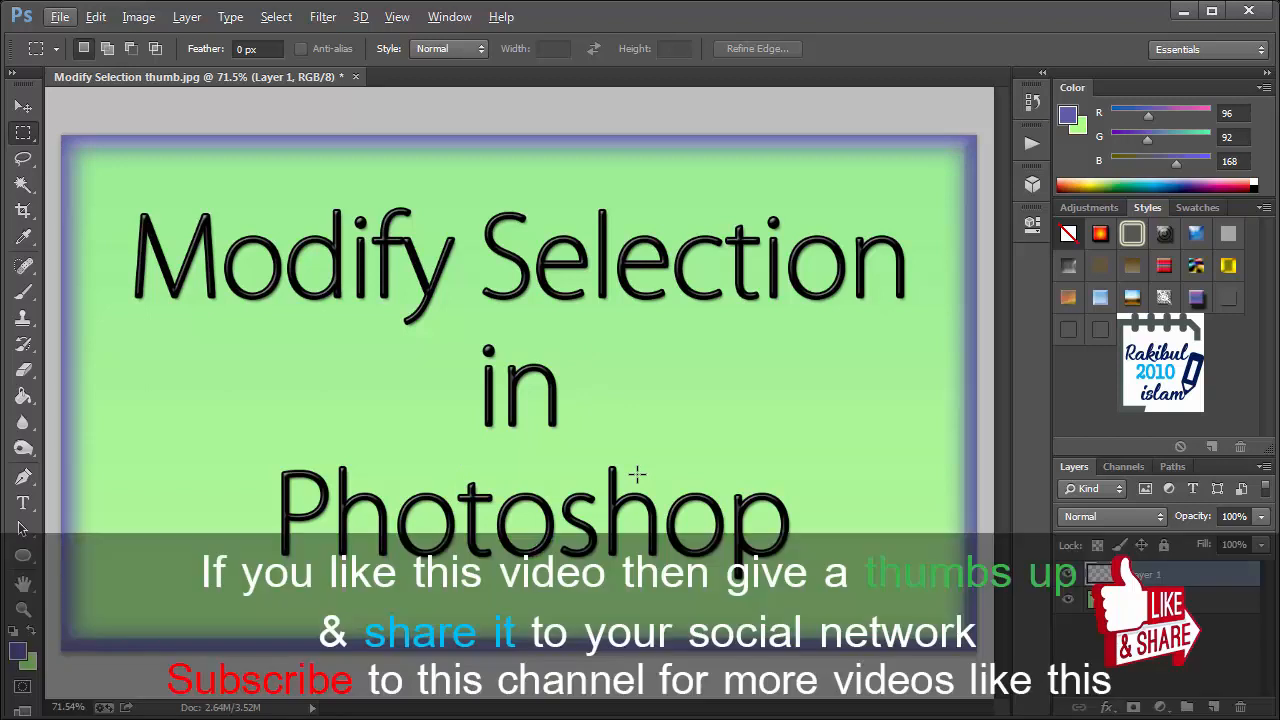
pyautogui.moveTo(624, 472)
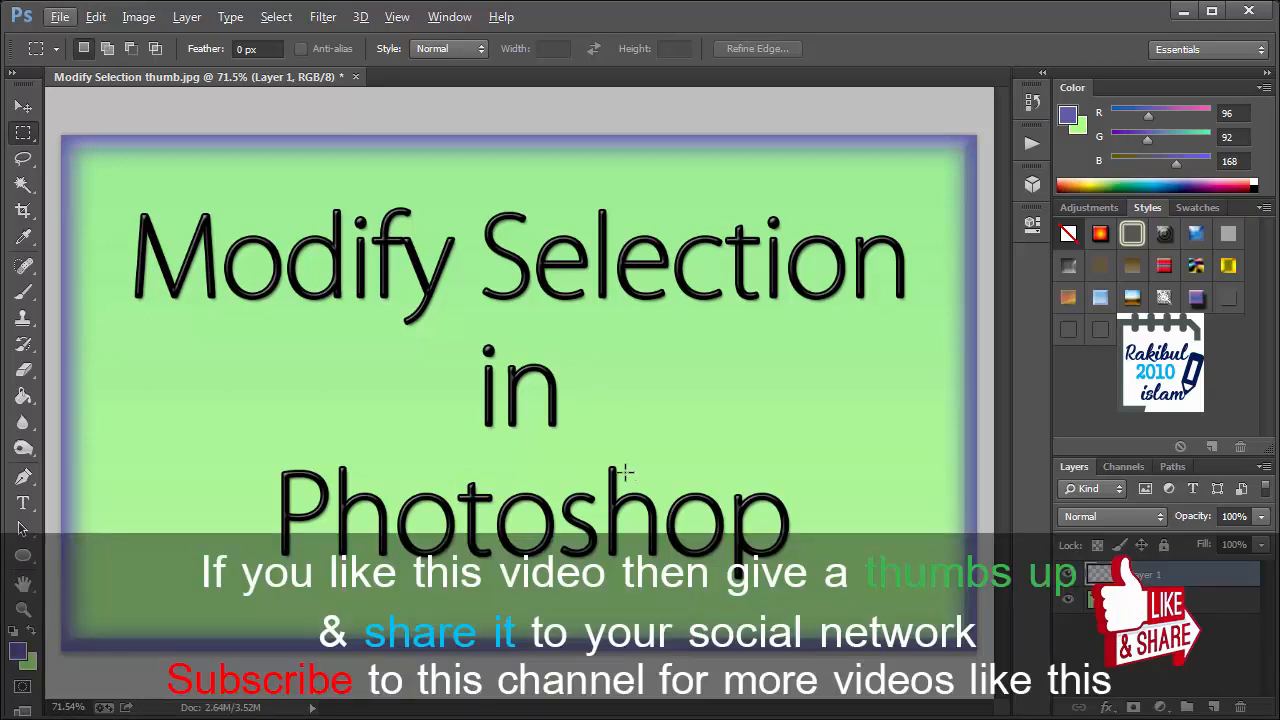
pyautogui.moveTo(687, 436)
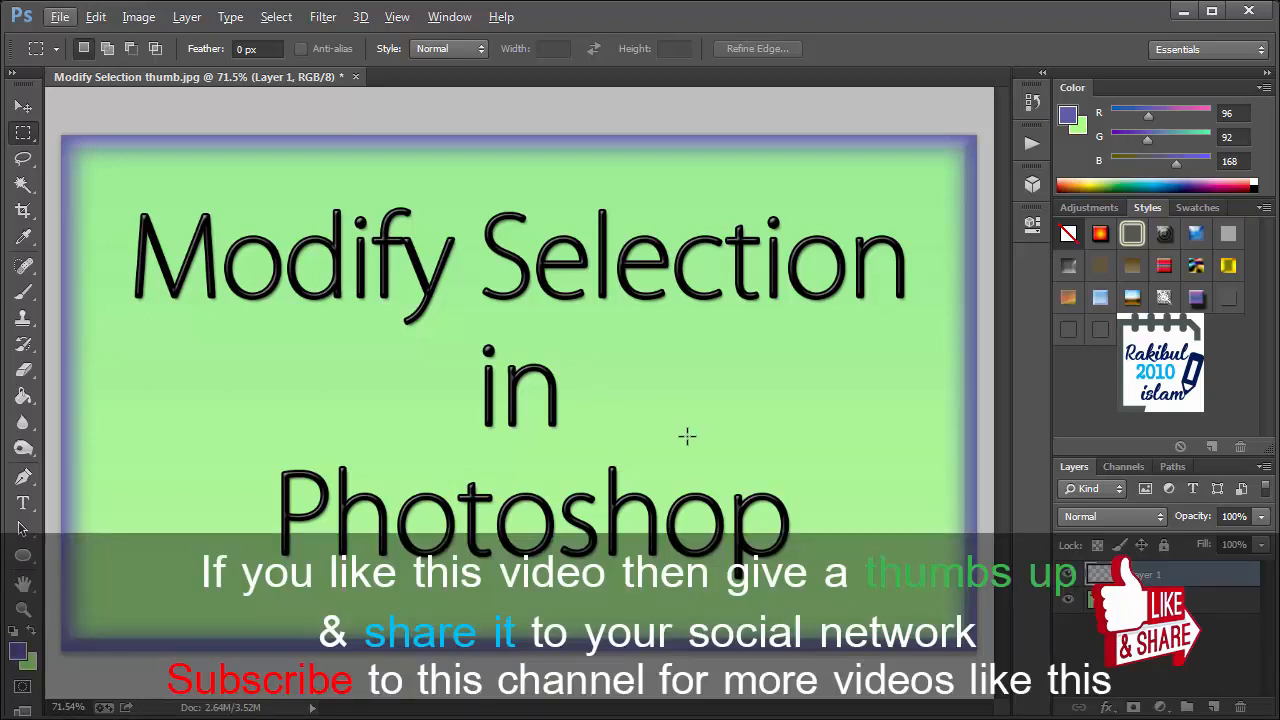